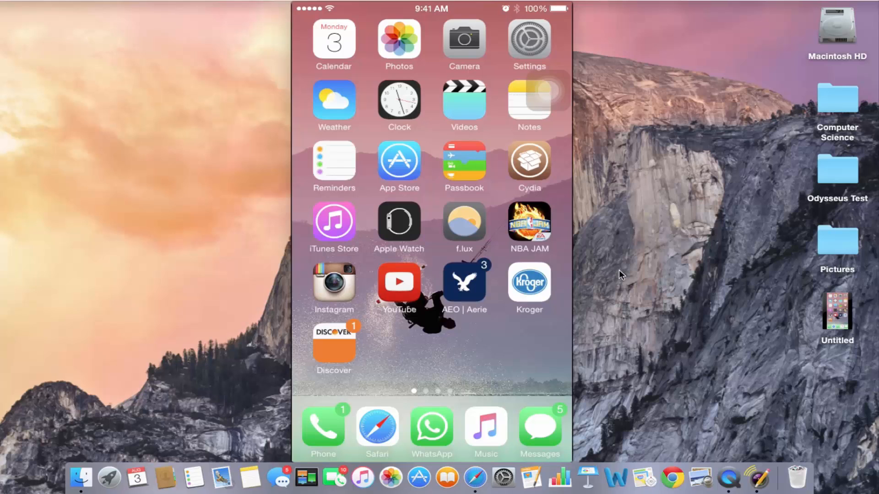
# Install the downloaded HoodRun .ipa from AppCake's Downloaded list and dismiss the -999 error
pyautogui.hscroll(-3)
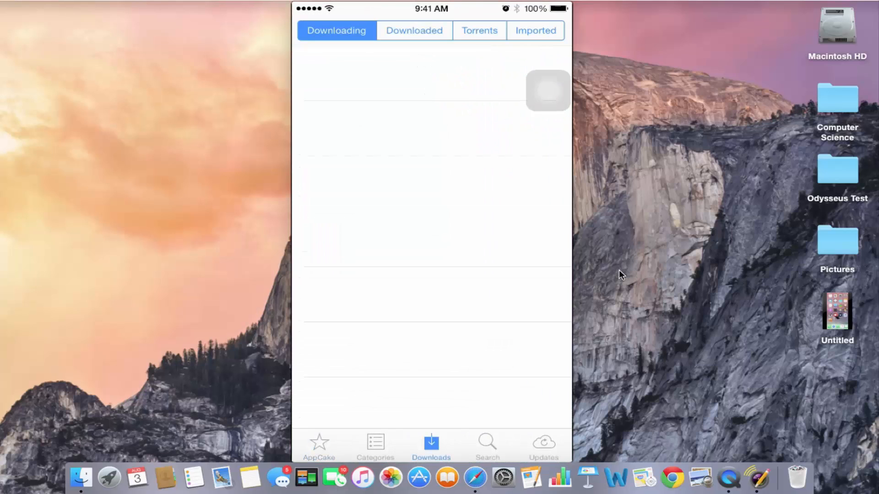
pyautogui.click(414, 30)
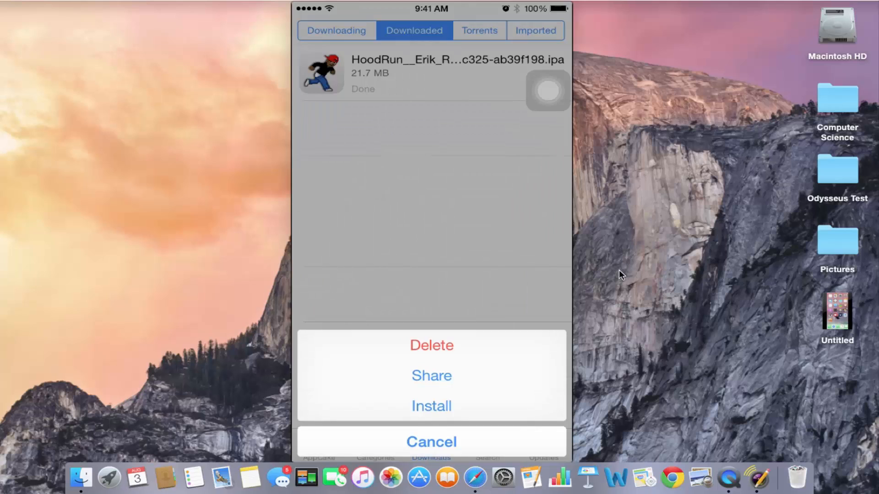
pyautogui.click(432, 406)
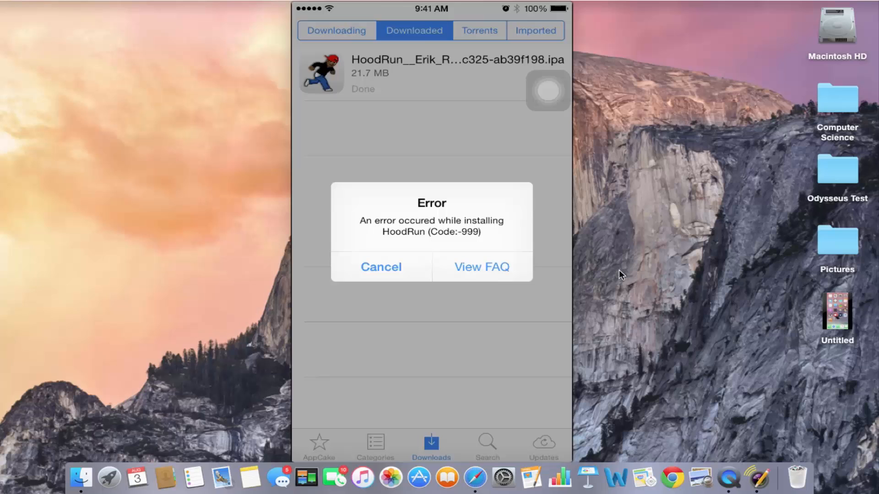
pyautogui.click(381, 267)
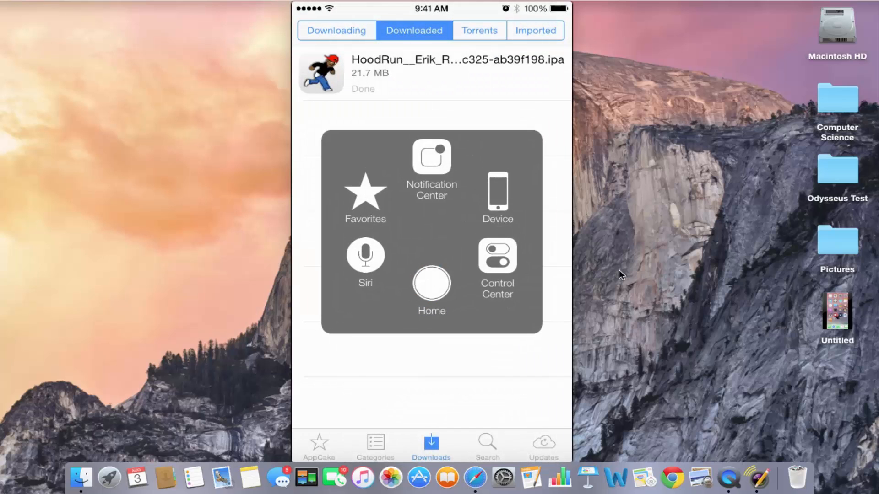
# Switch to Cydia, look over its Sources list, and bring up package search
pyautogui.click(431, 282)
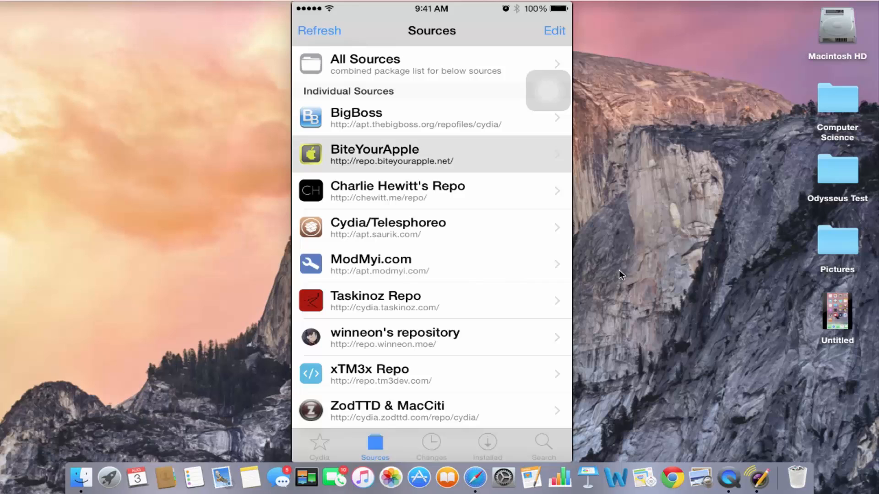
pyautogui.scroll(-3)
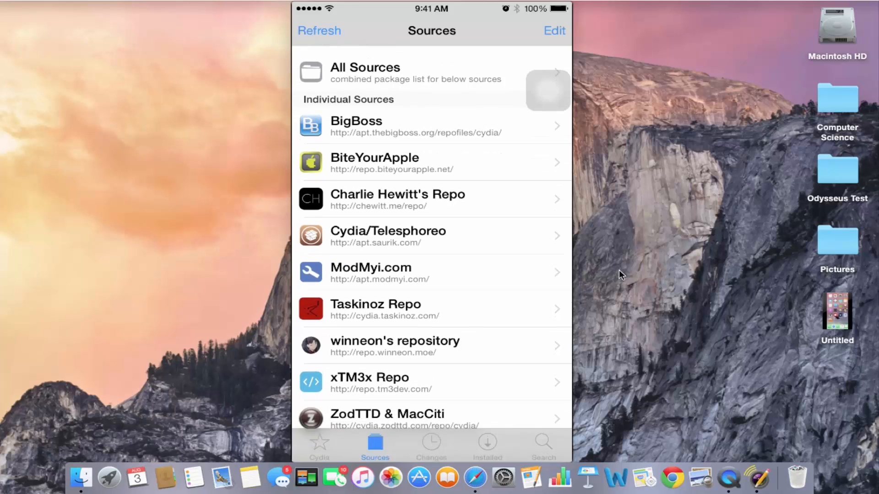
pyautogui.click(542, 445)
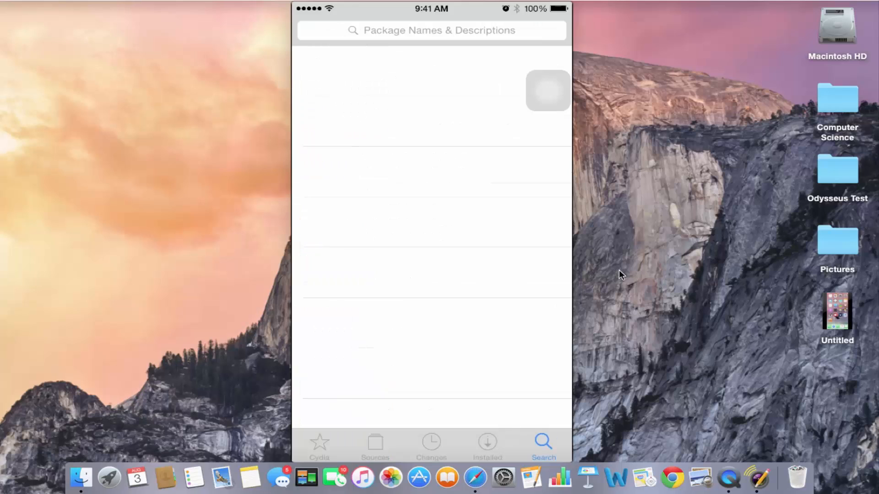
# Search 'App' to confirm AppCake is installed, then find AppSync Unified
pyautogui.write('AppCake')
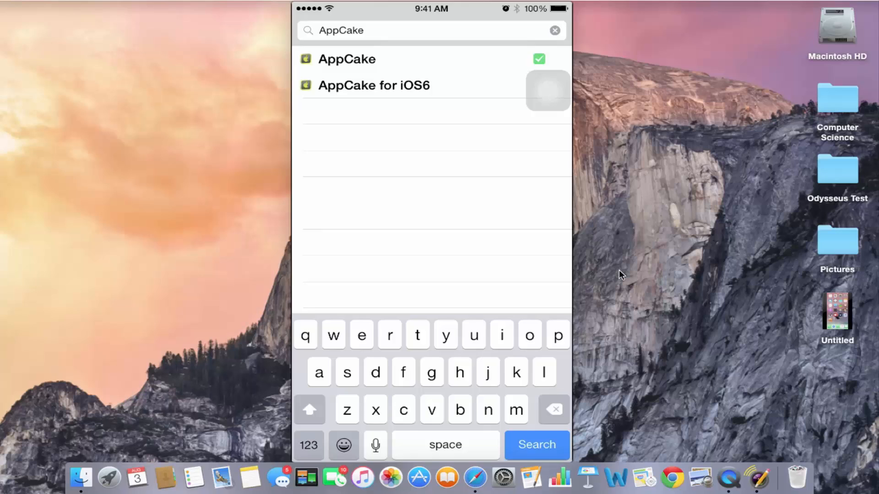
pyautogui.click(347, 59)
pyautogui.write('AppSync')
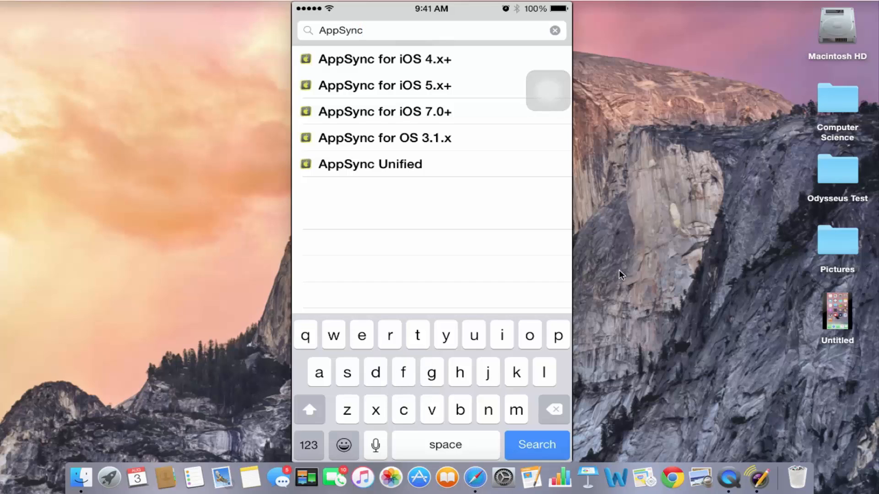
pyautogui.click(369, 164)
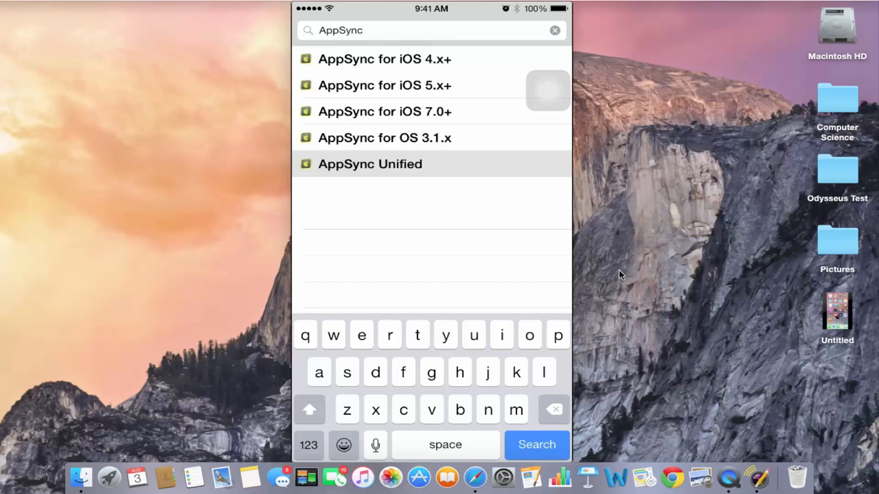
# Install and confirm AppSync Unified, then restart SpringBoard
pyautogui.click(369, 164)
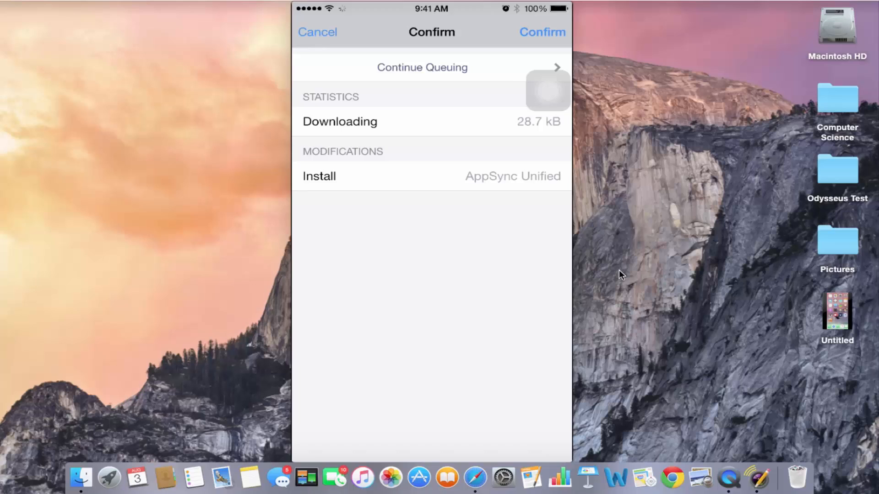
pyautogui.click(541, 32)
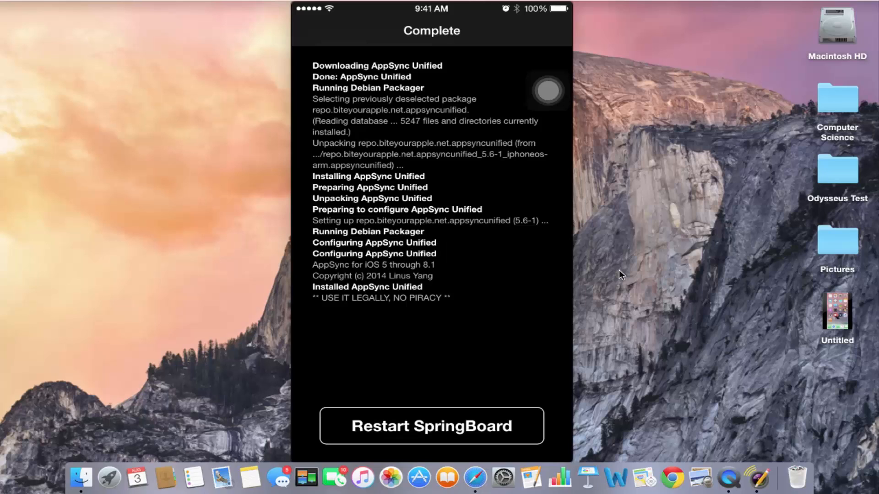
pyautogui.click(431, 426)
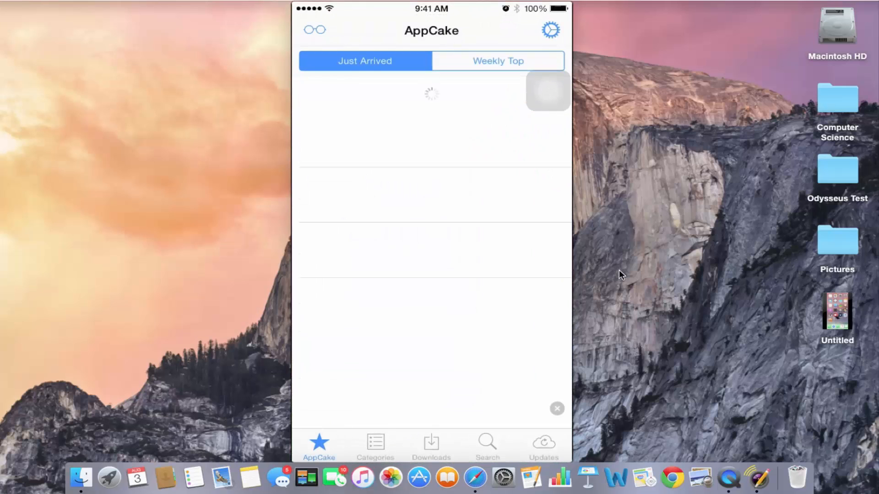
# Reinstall the HoodRun .ipa from AppCake's Downloaded list, now error-free
pyautogui.click(431, 446)
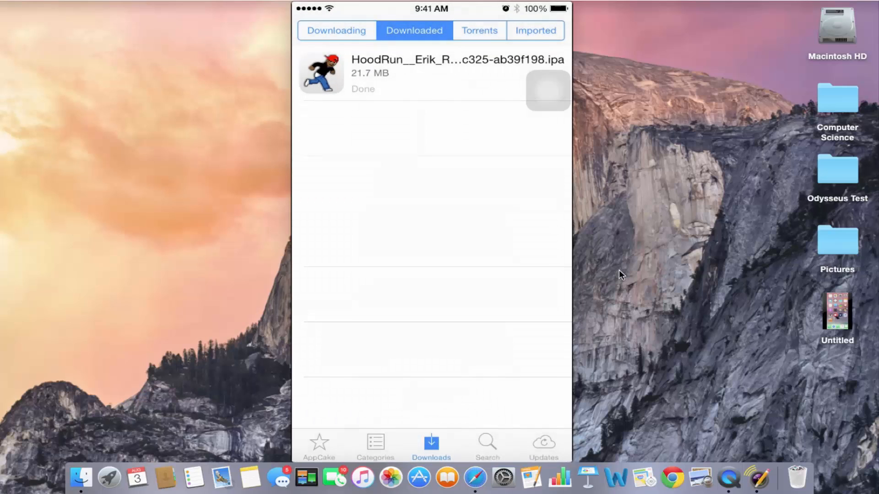
pyautogui.click(548, 90)
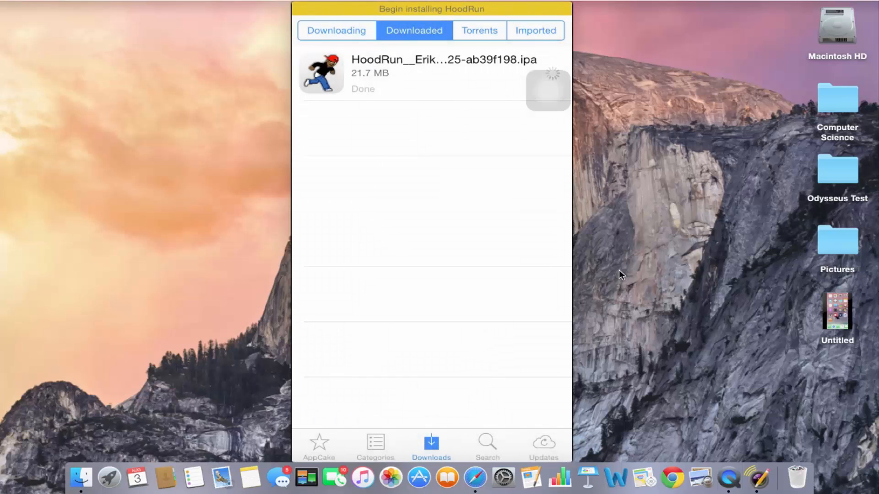